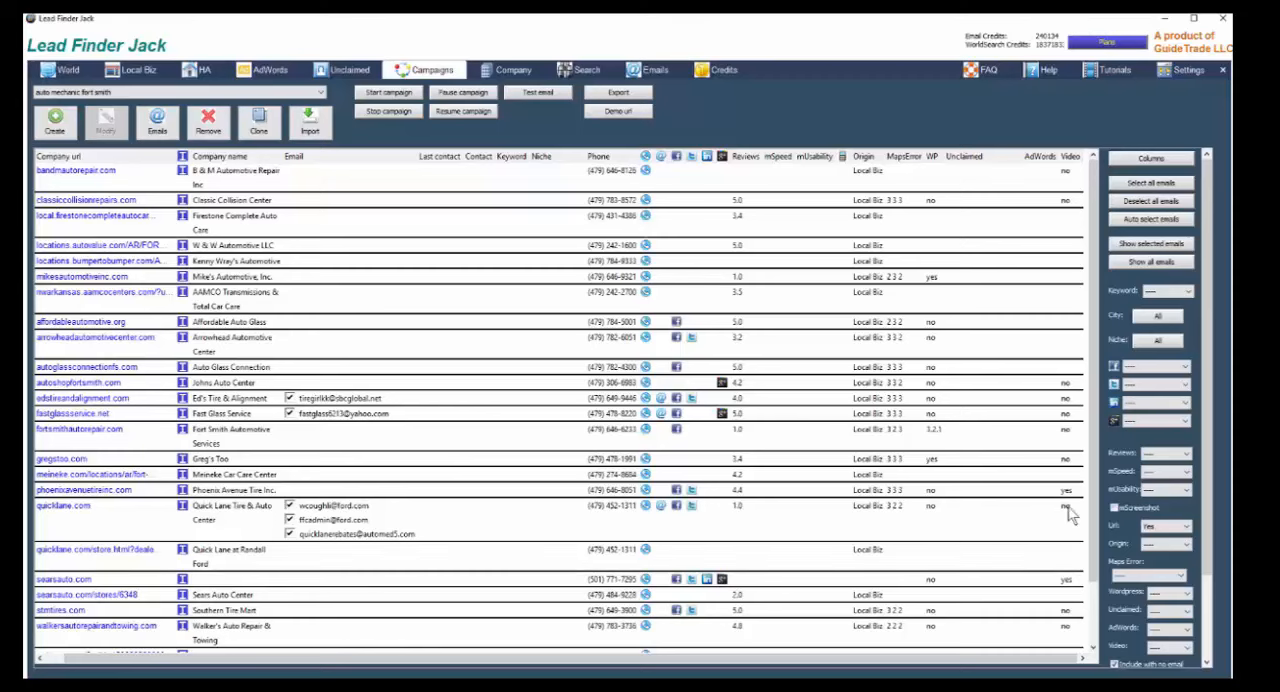
mouse_move(1088, 158)
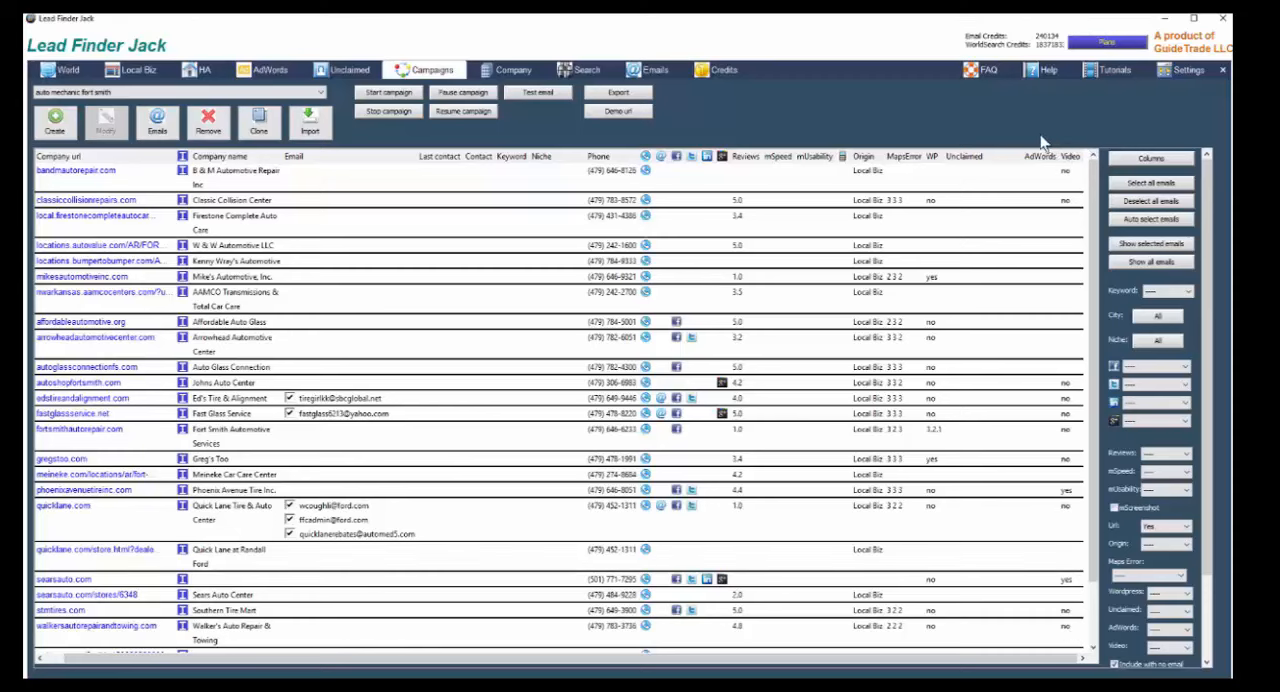
mouse_move(1076, 160)
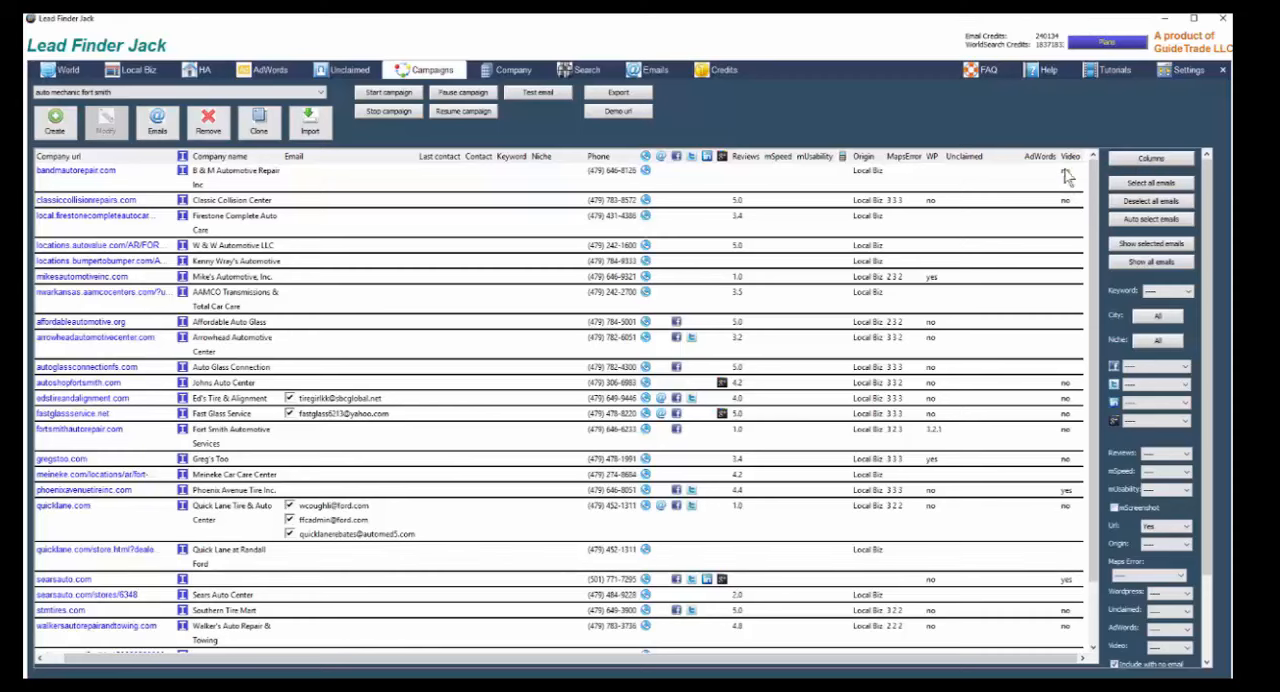
mouse_move(1068, 170)
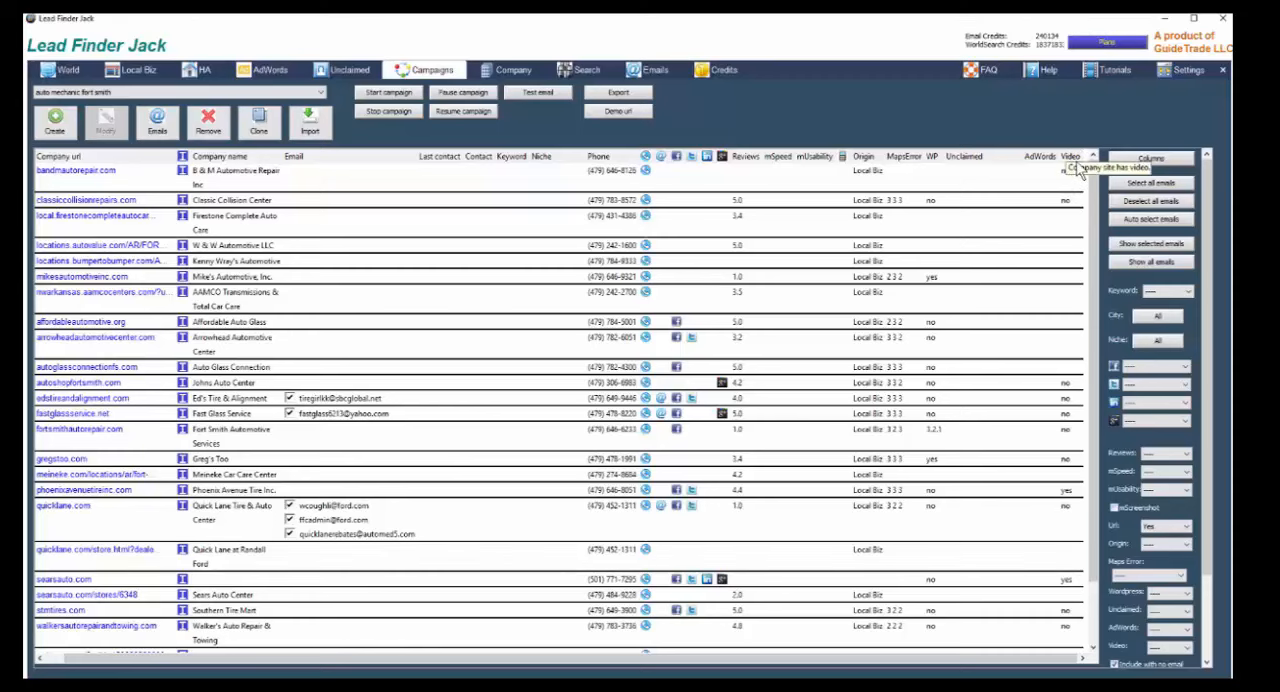
mouse_move(1096, 576)
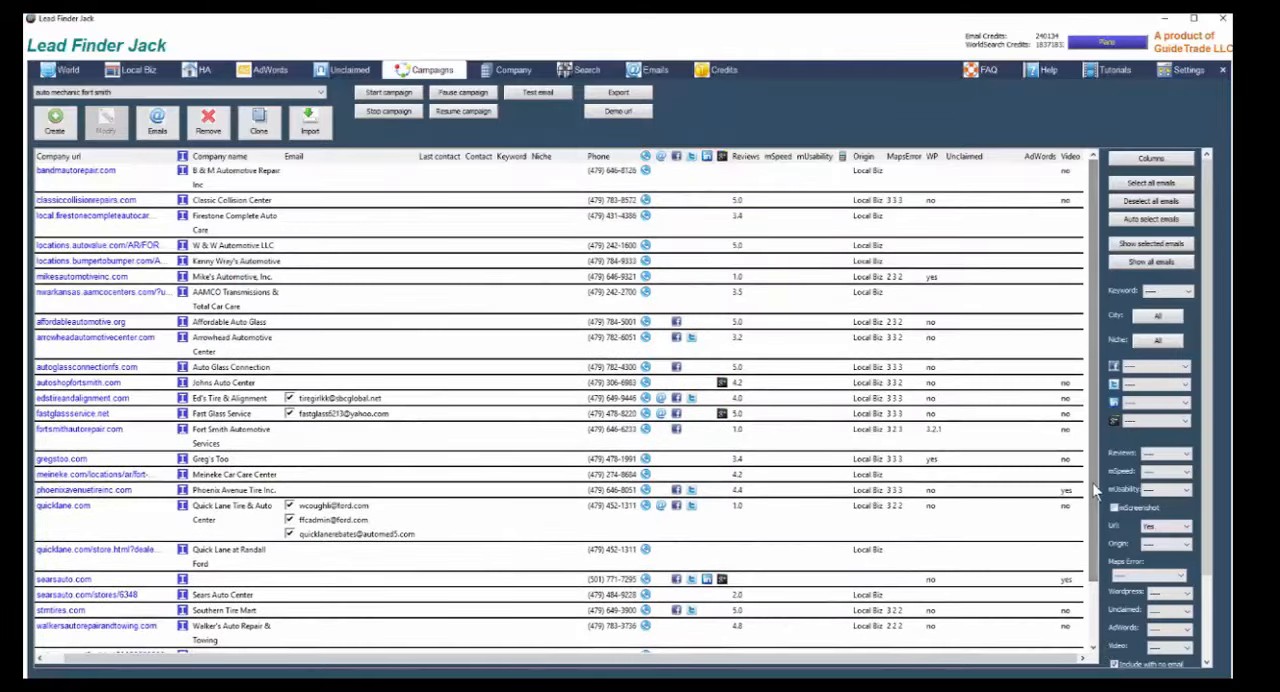
- Copy the Video Prospector template from the templates list and open it for editing
click(656, 68)
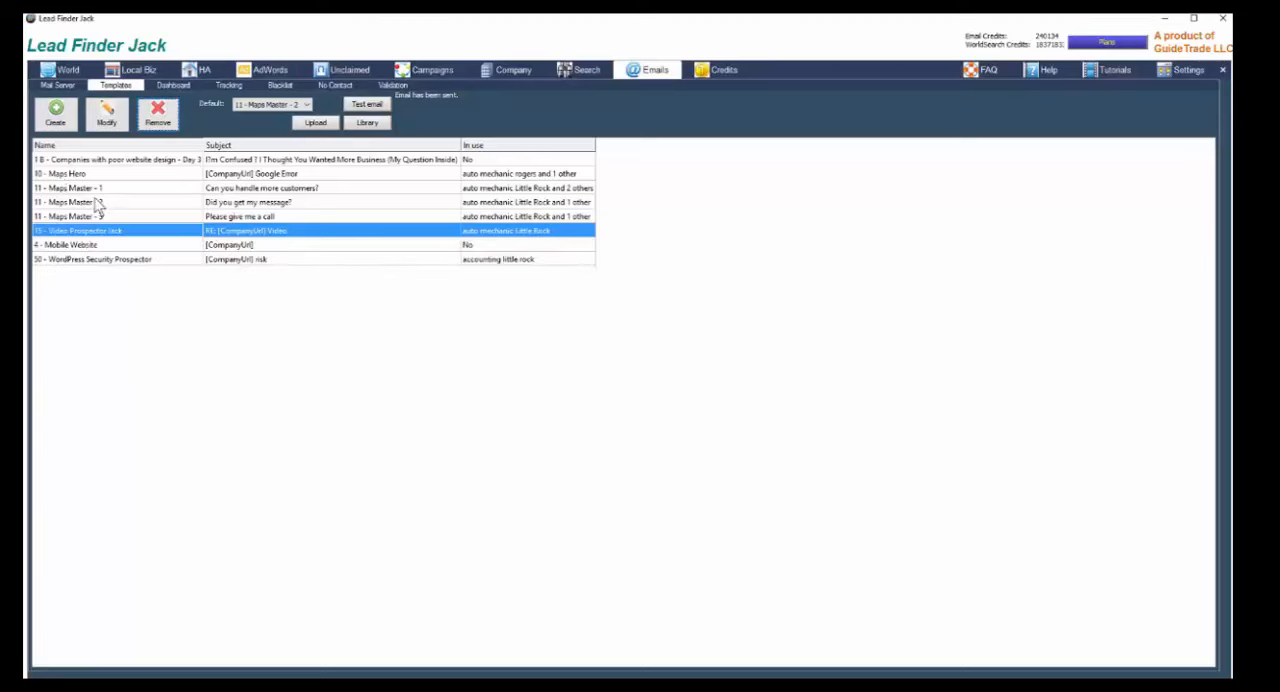
mouse_move(158, 316)
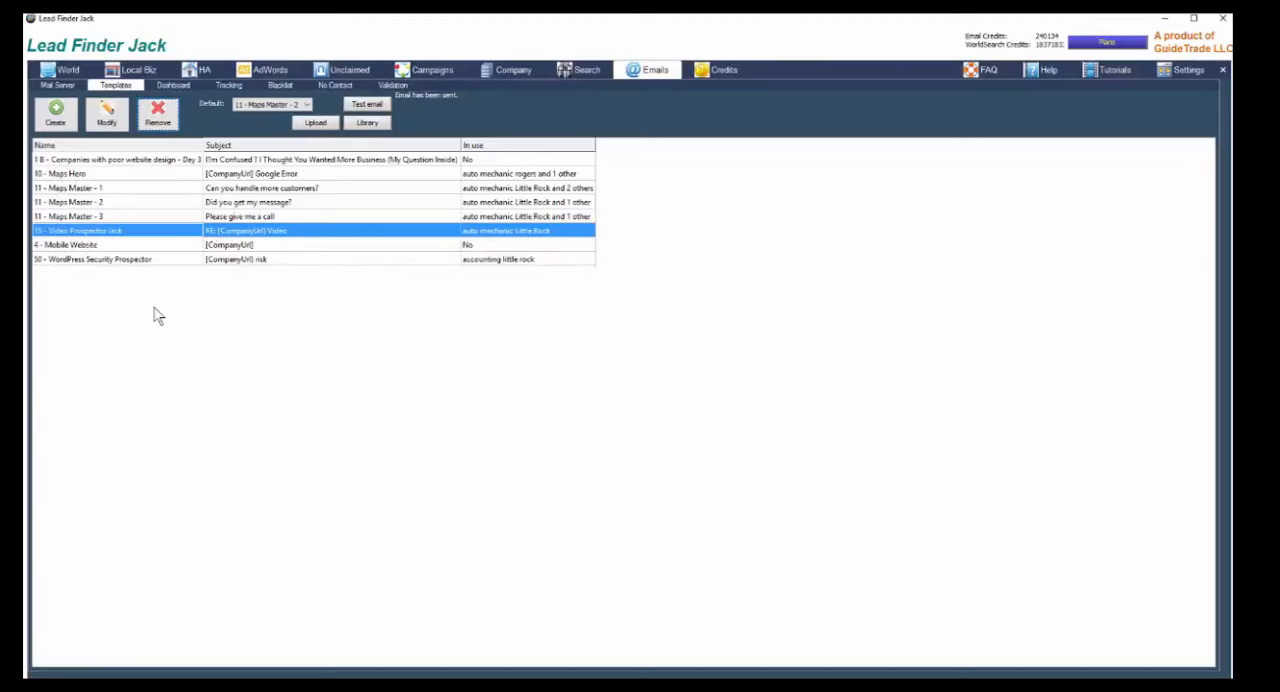
click(368, 122)
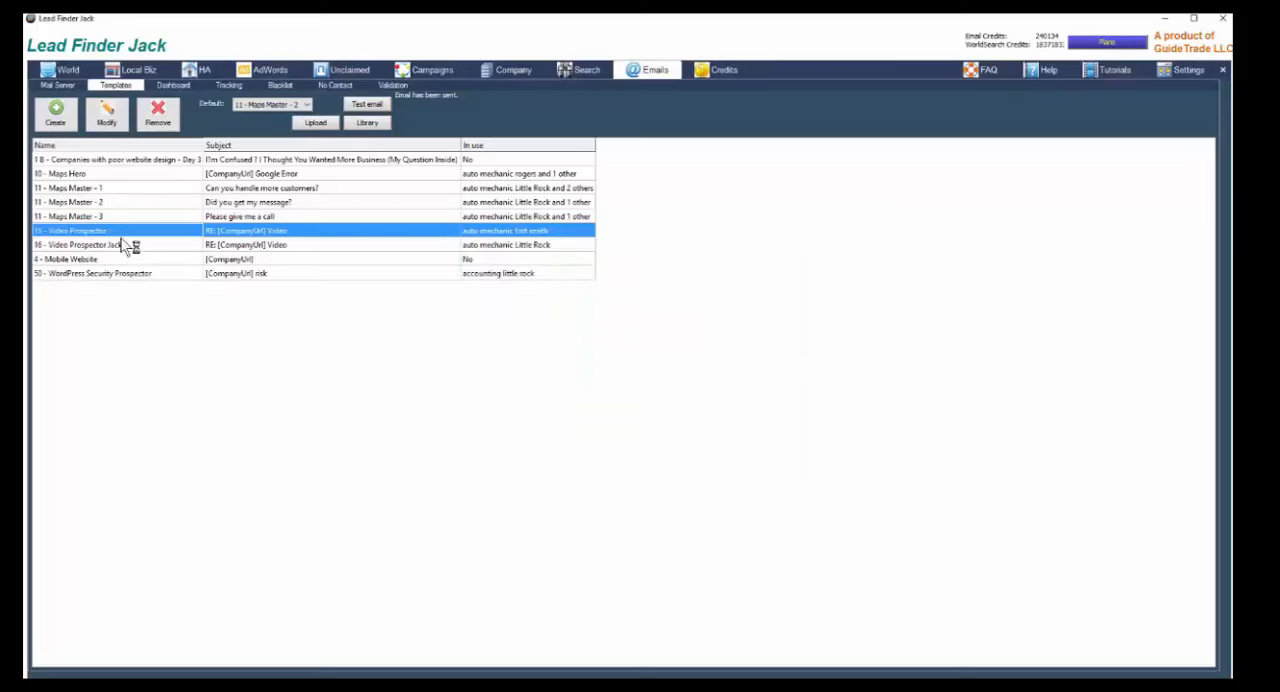
mouse_move(84, 246)
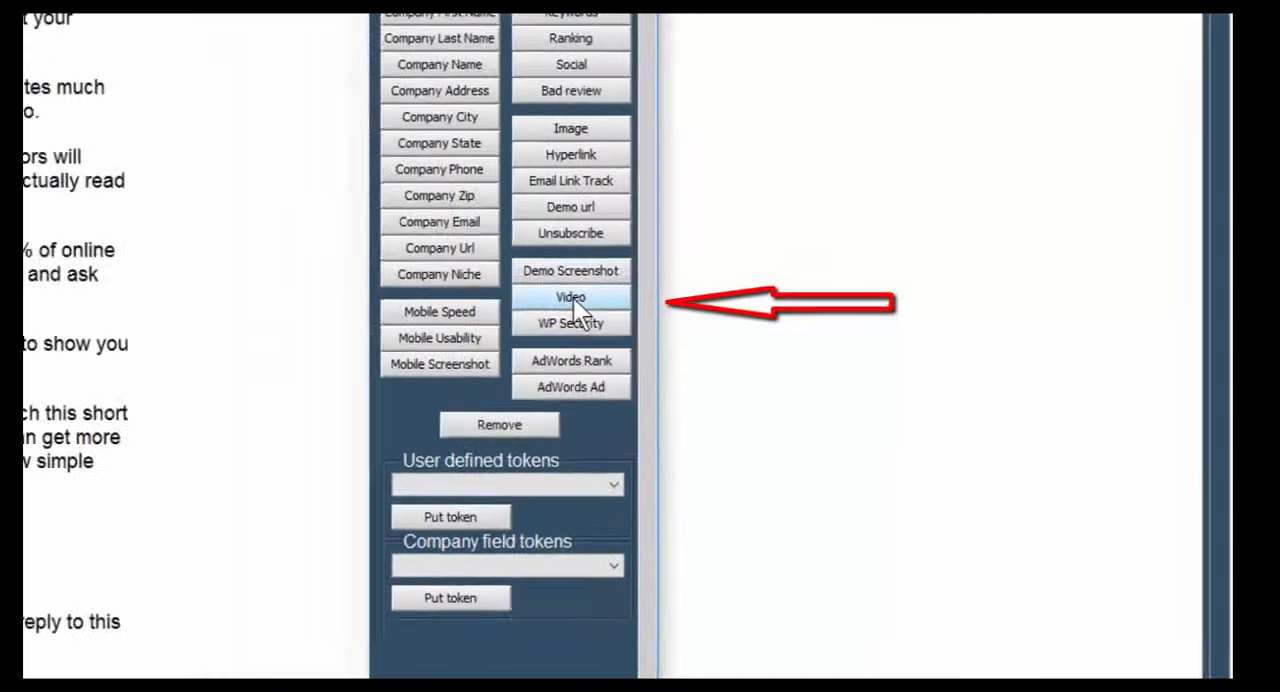
- Insert a Video token linking to wemarketyourbiz.com into the email body
click(570, 296)
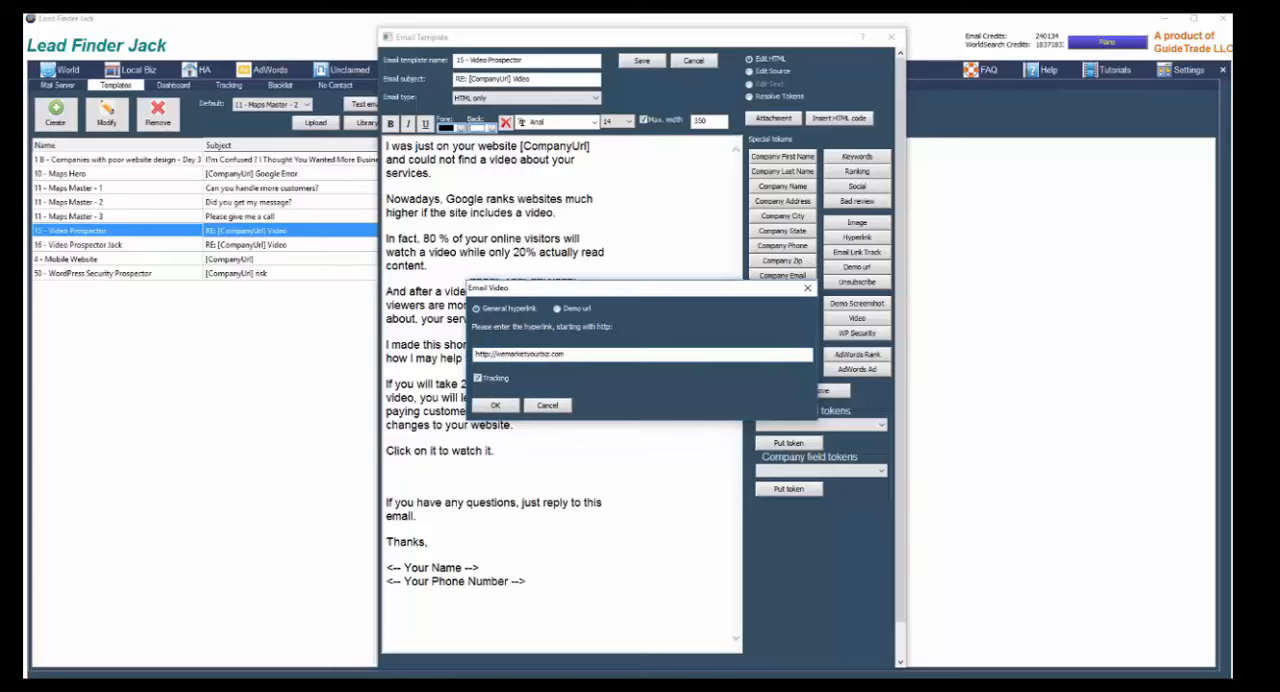
click(494, 406)
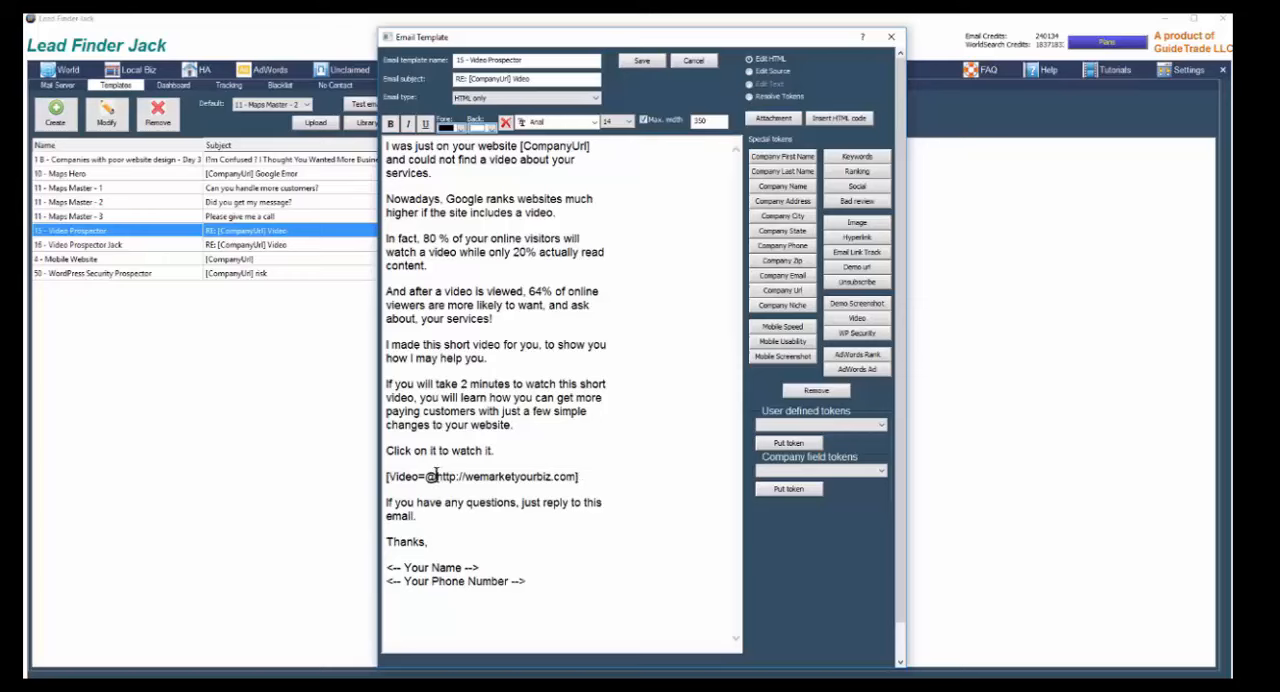
double_click(432, 568)
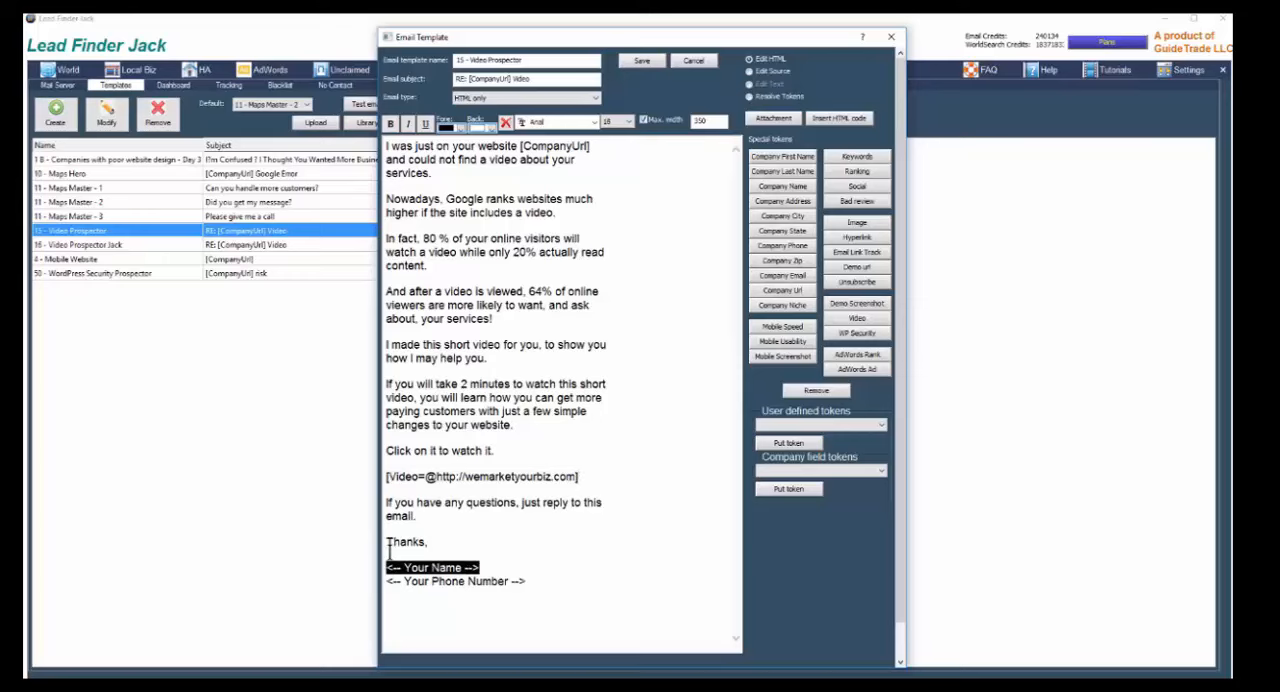
text(Karen)
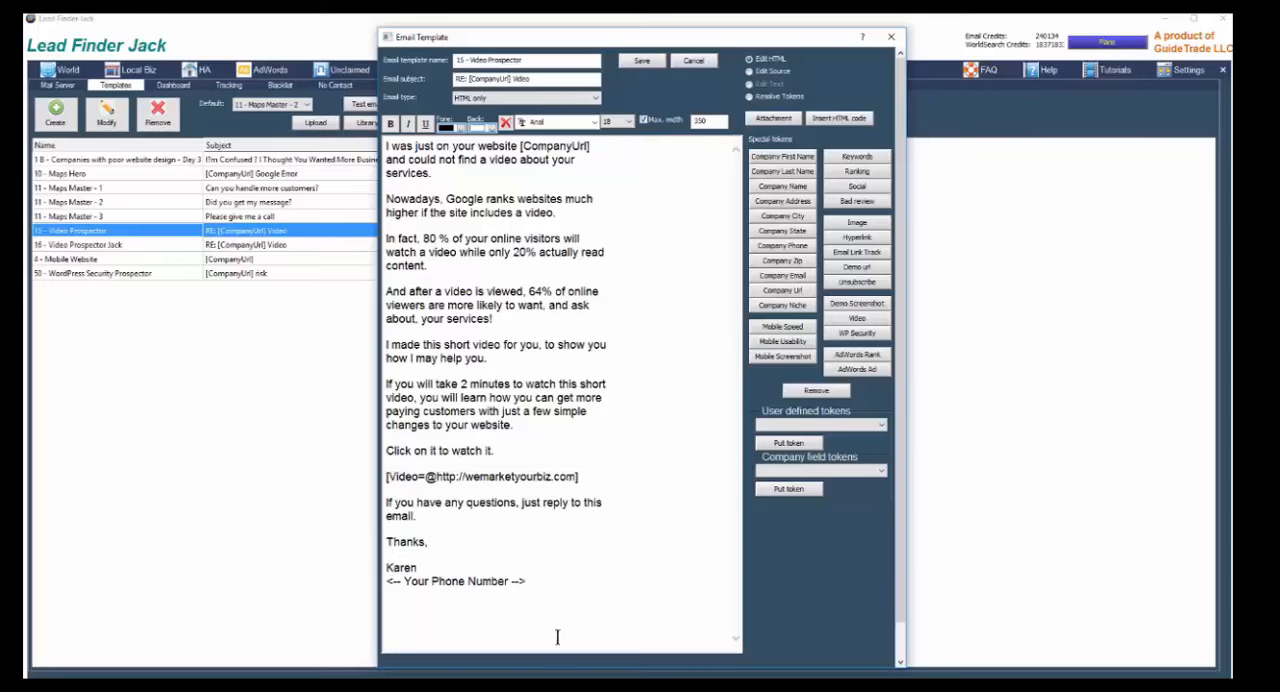
key(ctrl+a)
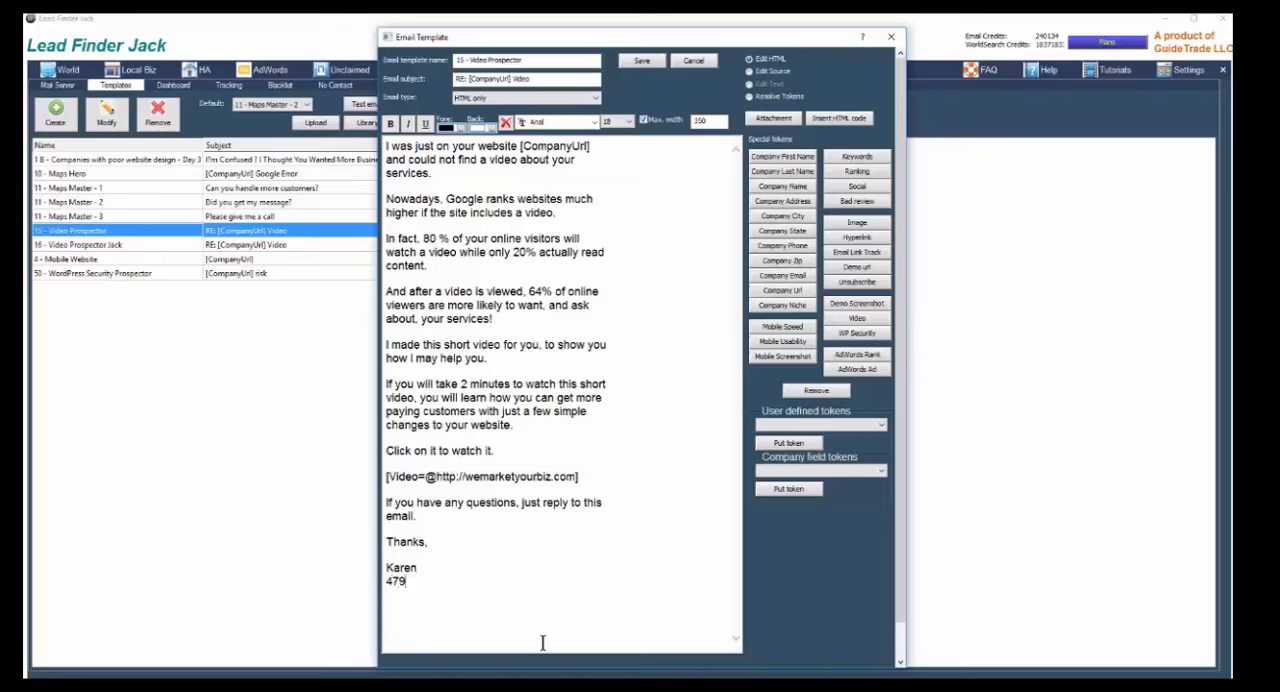
text(.222.0638)
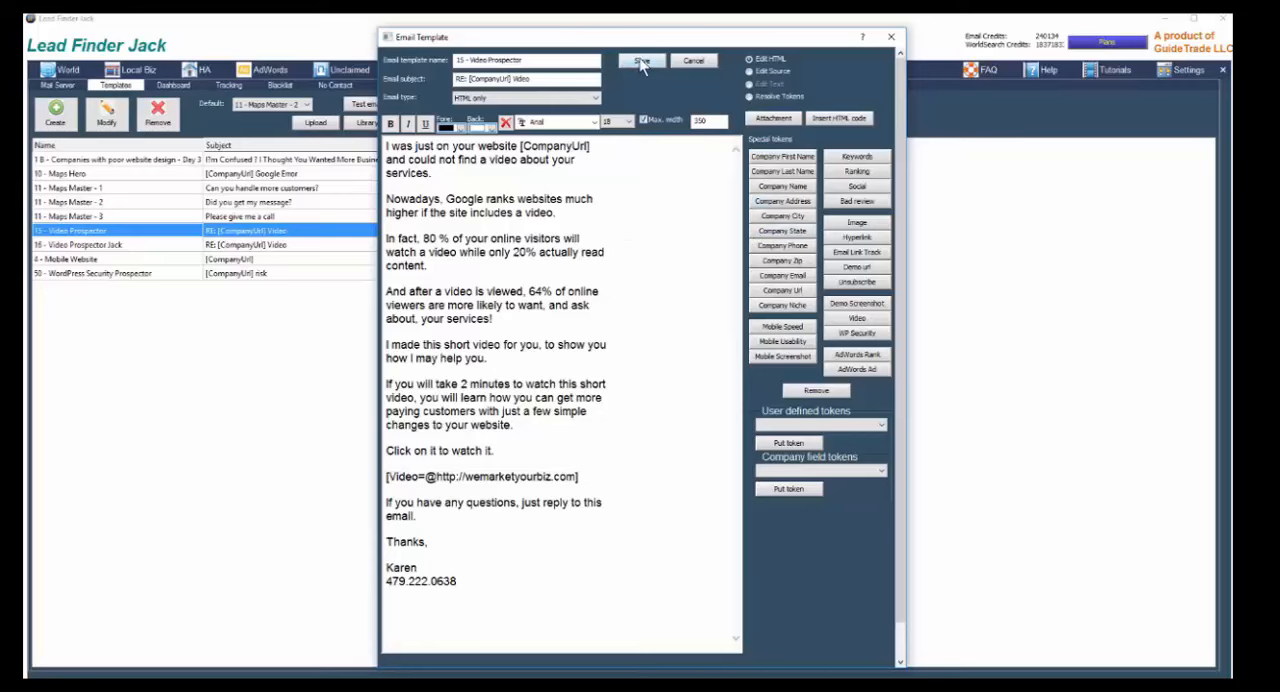
- Save the edited Video Prospector template and return to the Campaigns section
click(640, 60)
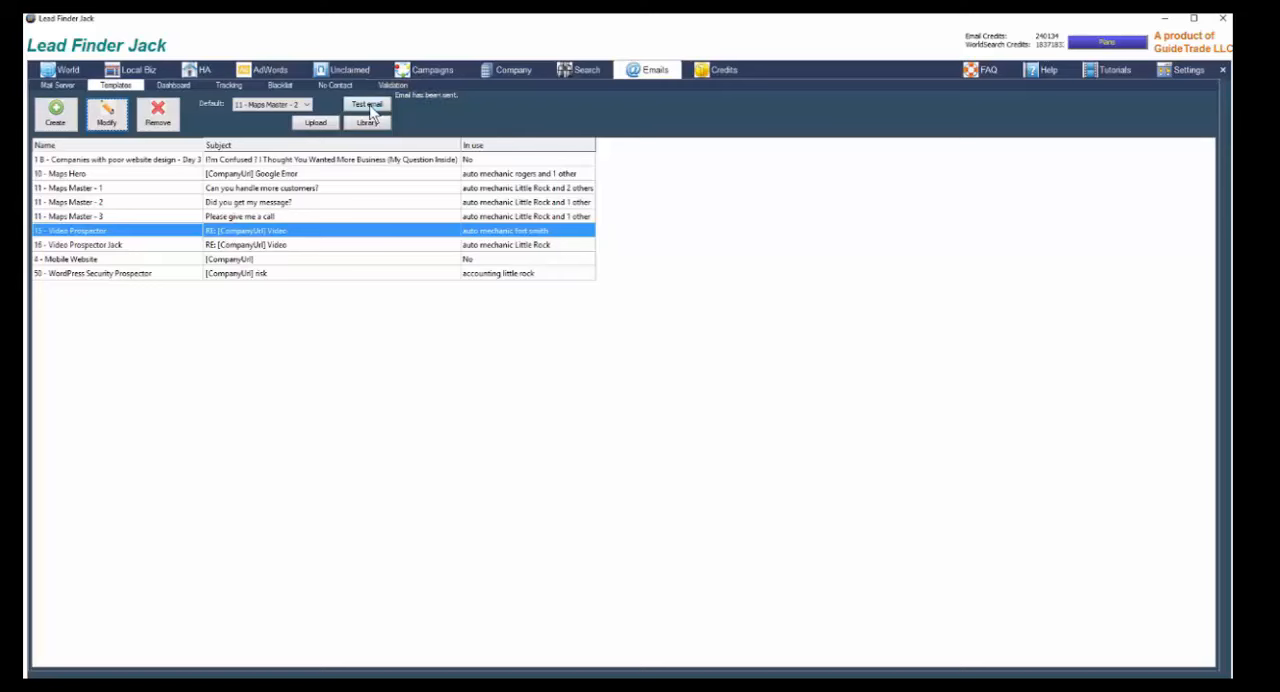
click(366, 104)
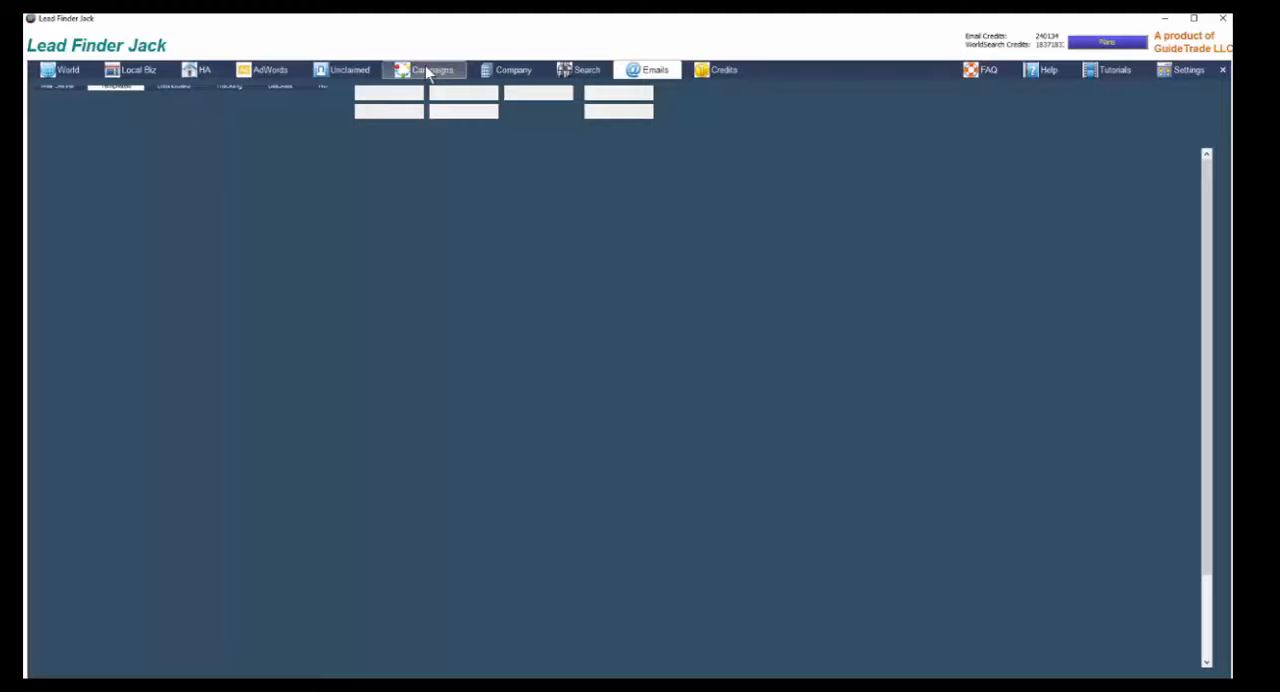
- Filter the campaign lead list to Video = No, leaving three companies
click(432, 68)
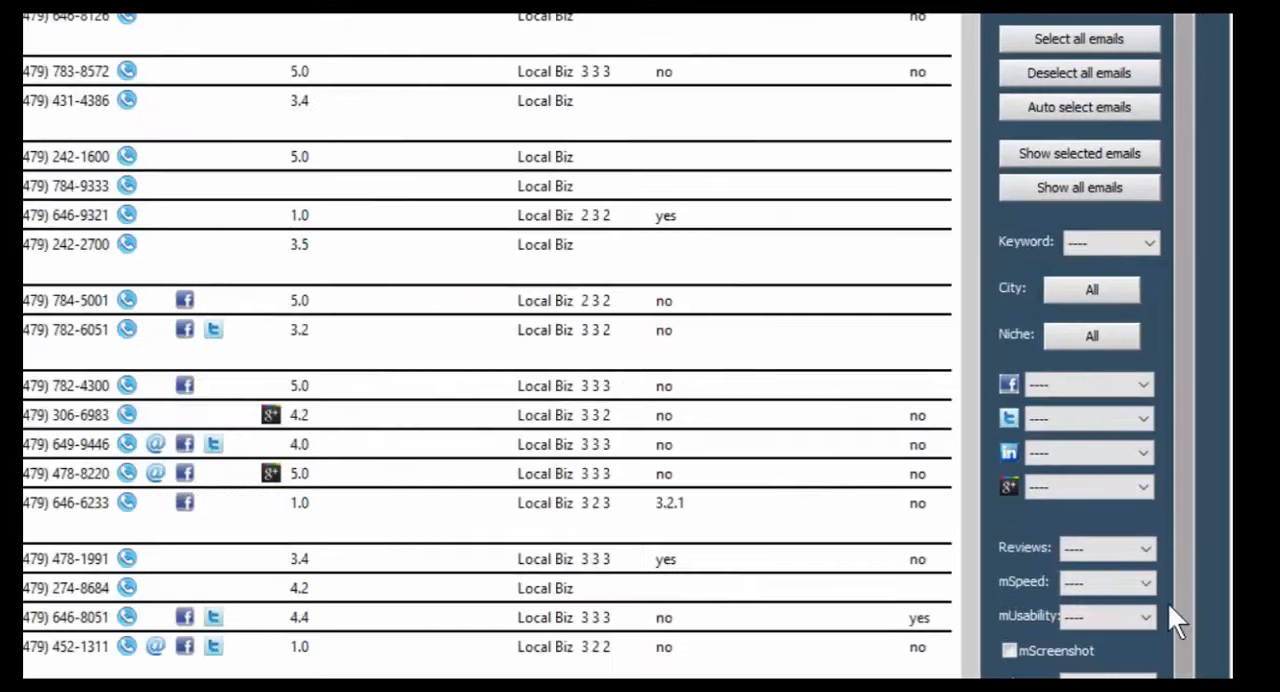
scroll(down, 3)
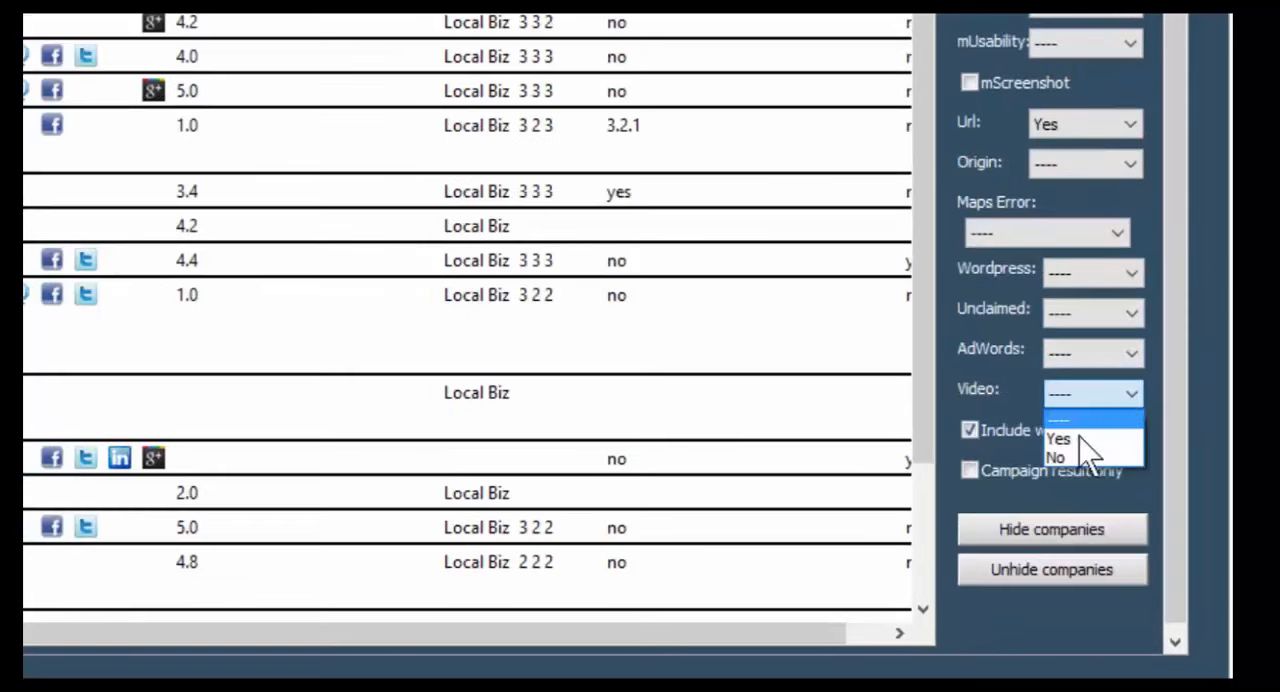
click(1056, 456)
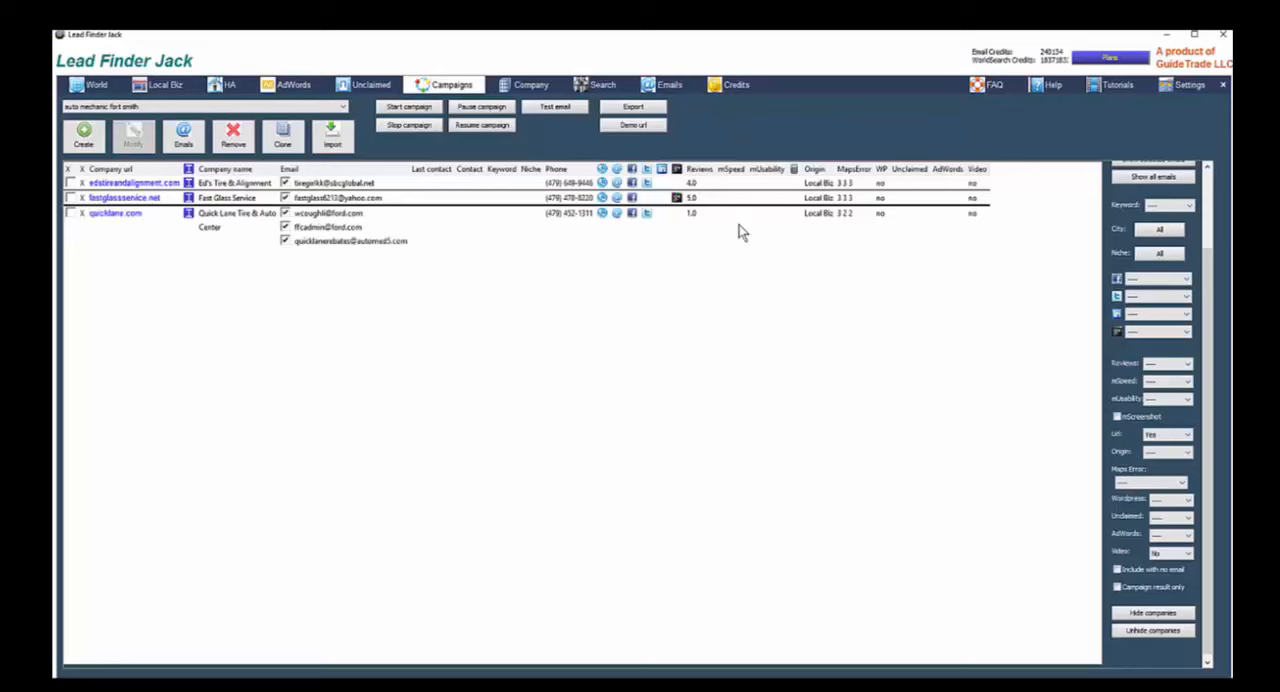
mouse_move(984, 212)
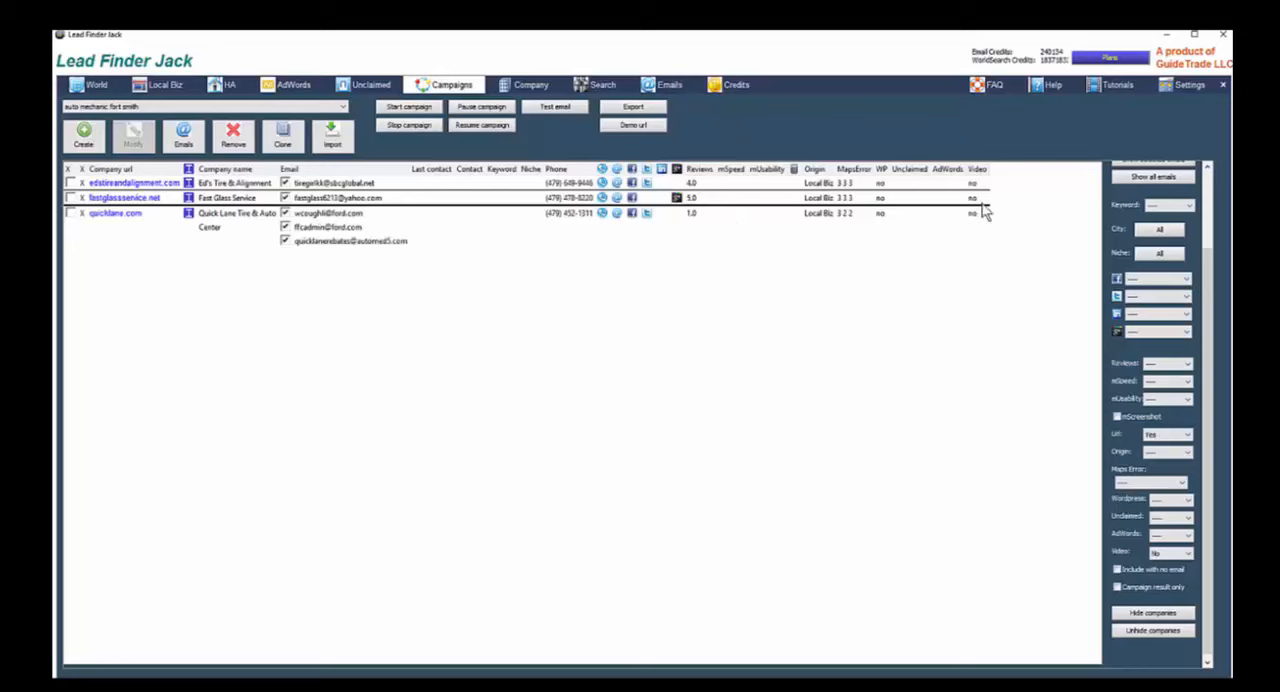
mouse_move(984, 184)
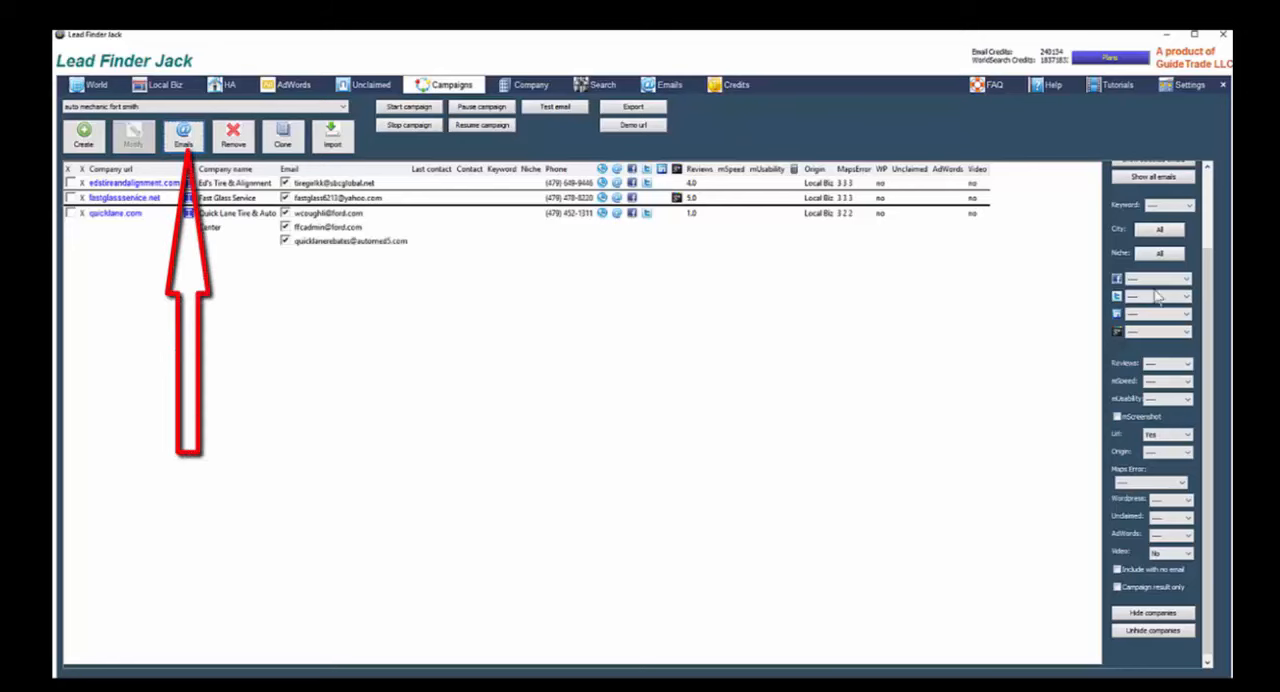
mouse_move(770, 400)
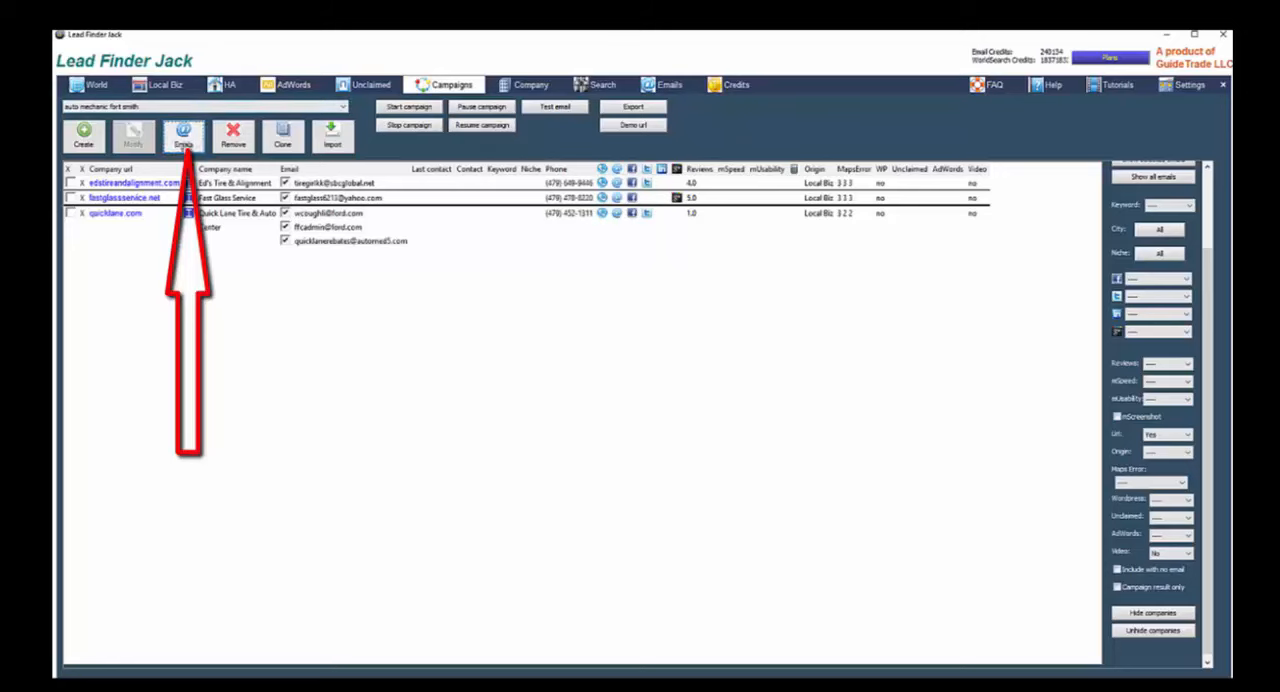
- Add 15 - Video Prospector as the campaign's email to send and confirm
click(184, 136)
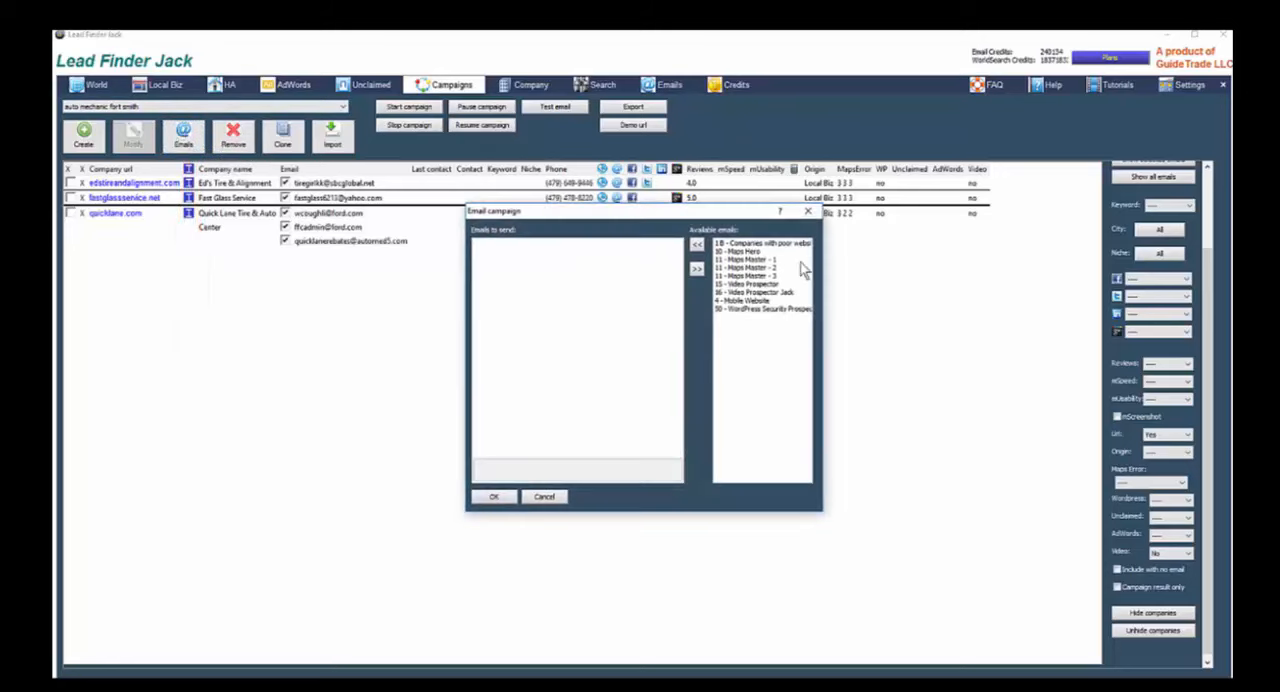
mouse_move(740, 332)
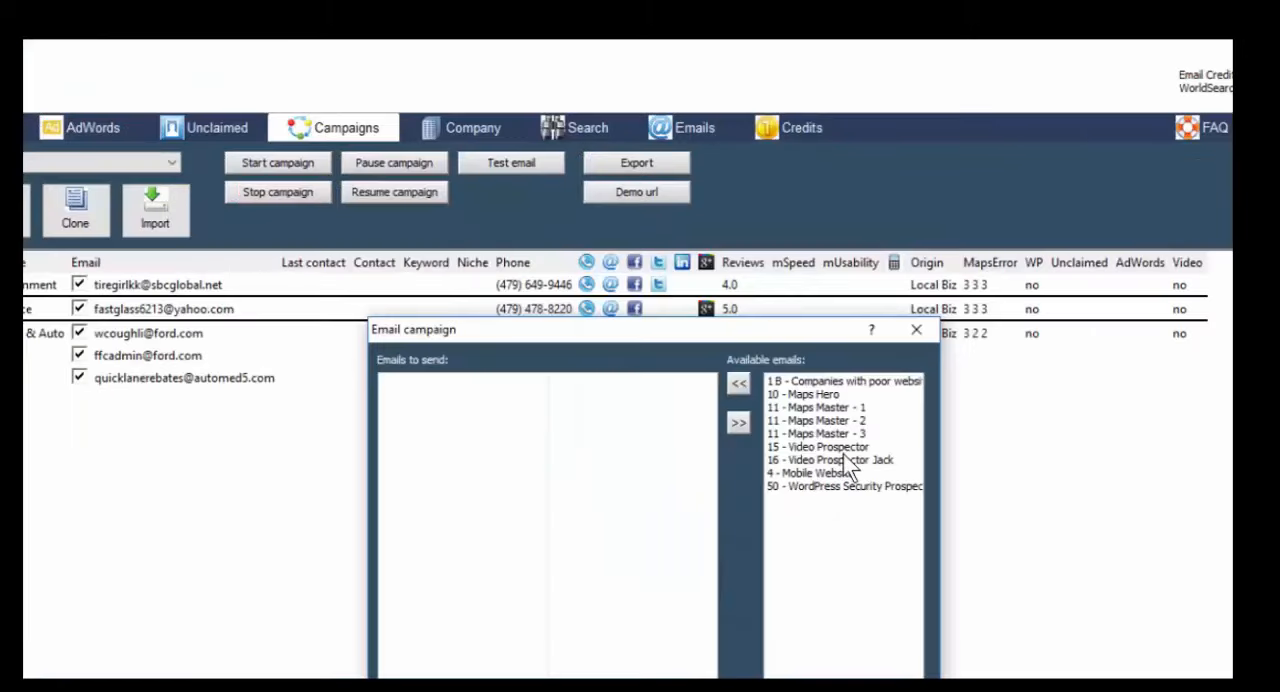
click(818, 446)
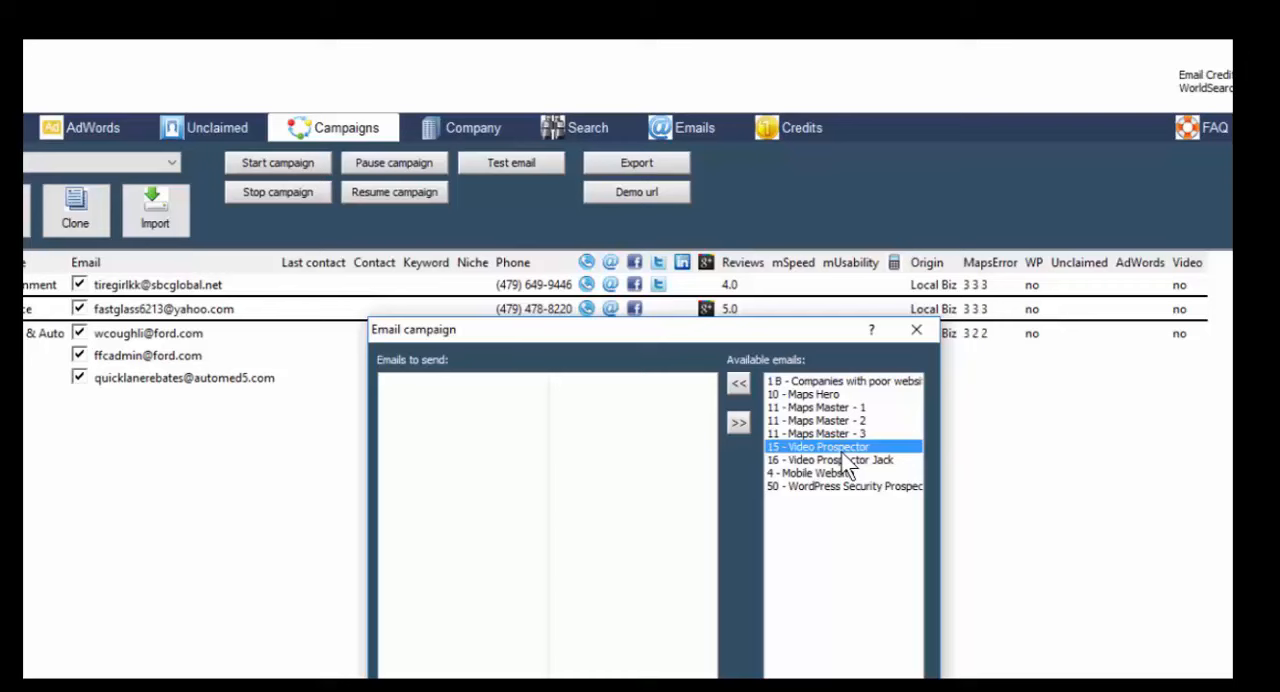
mouse_move(780, 504)
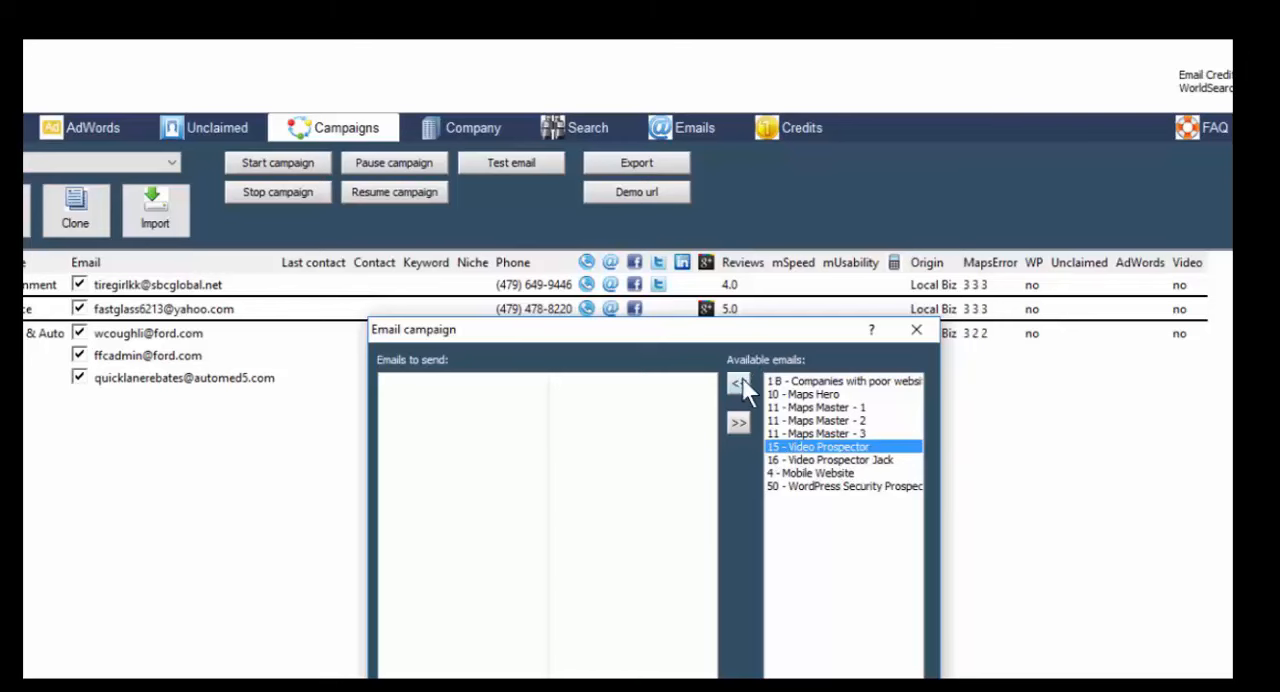
click(738, 384)
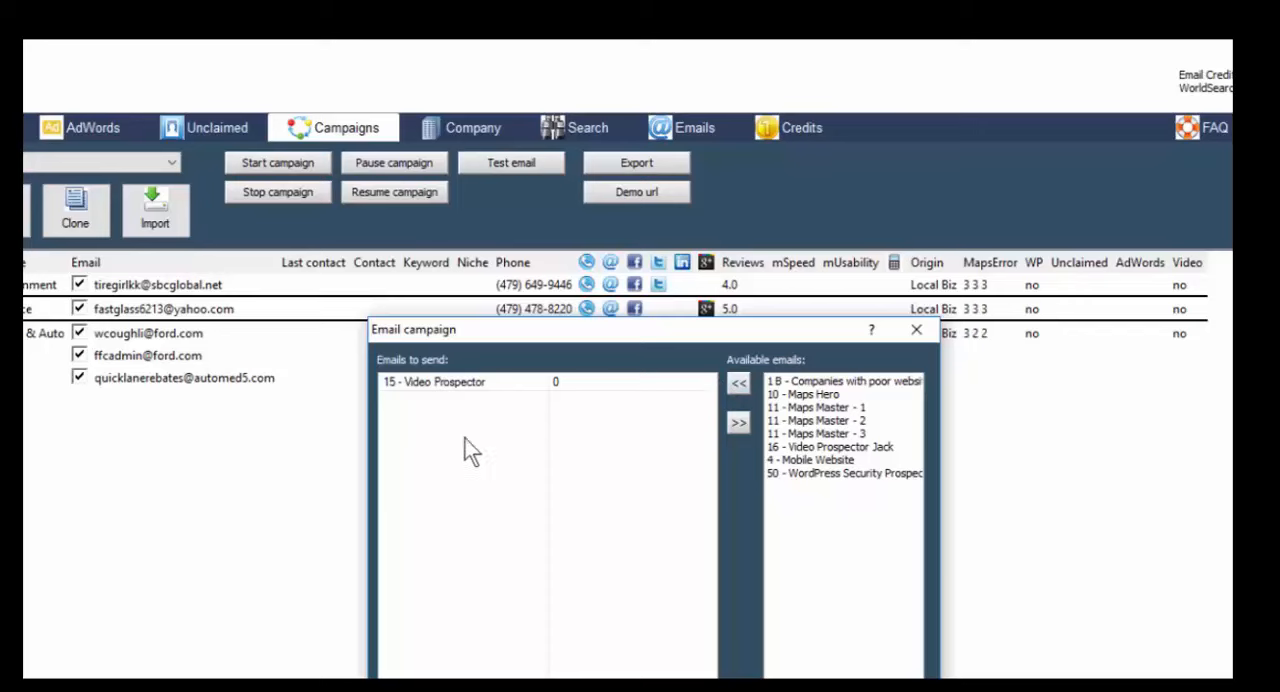
mouse_move(564, 392)
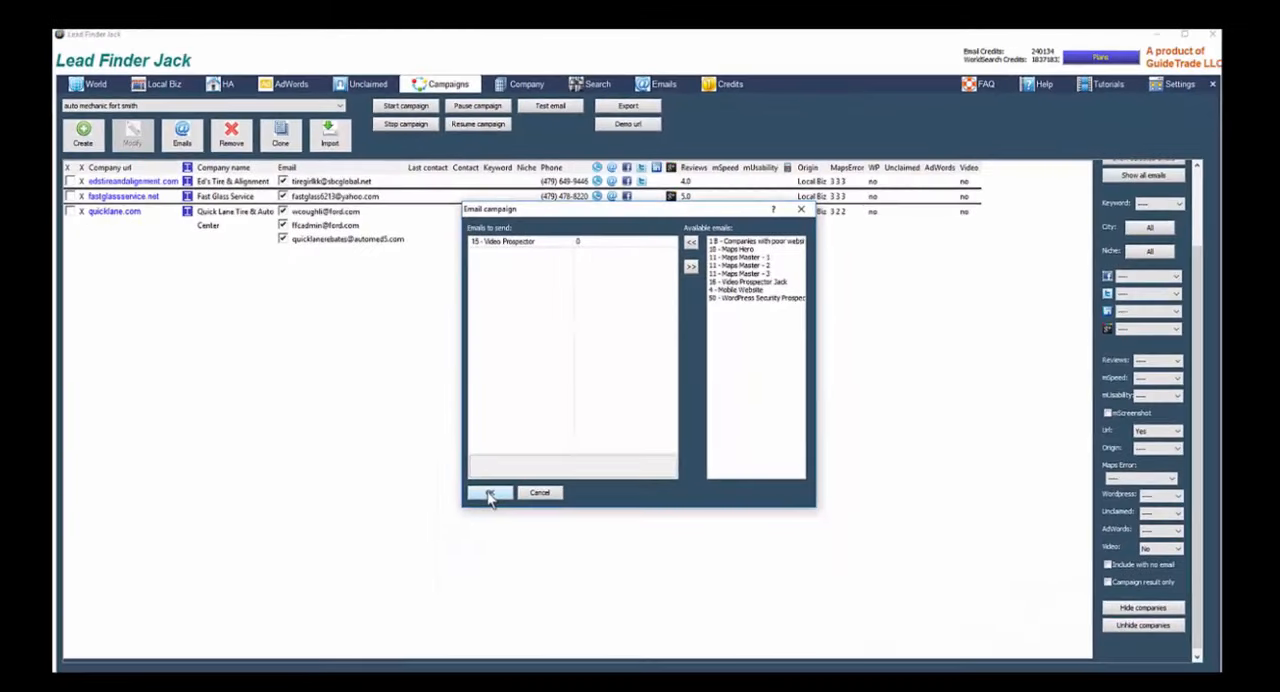
mouse_move(742, 262)
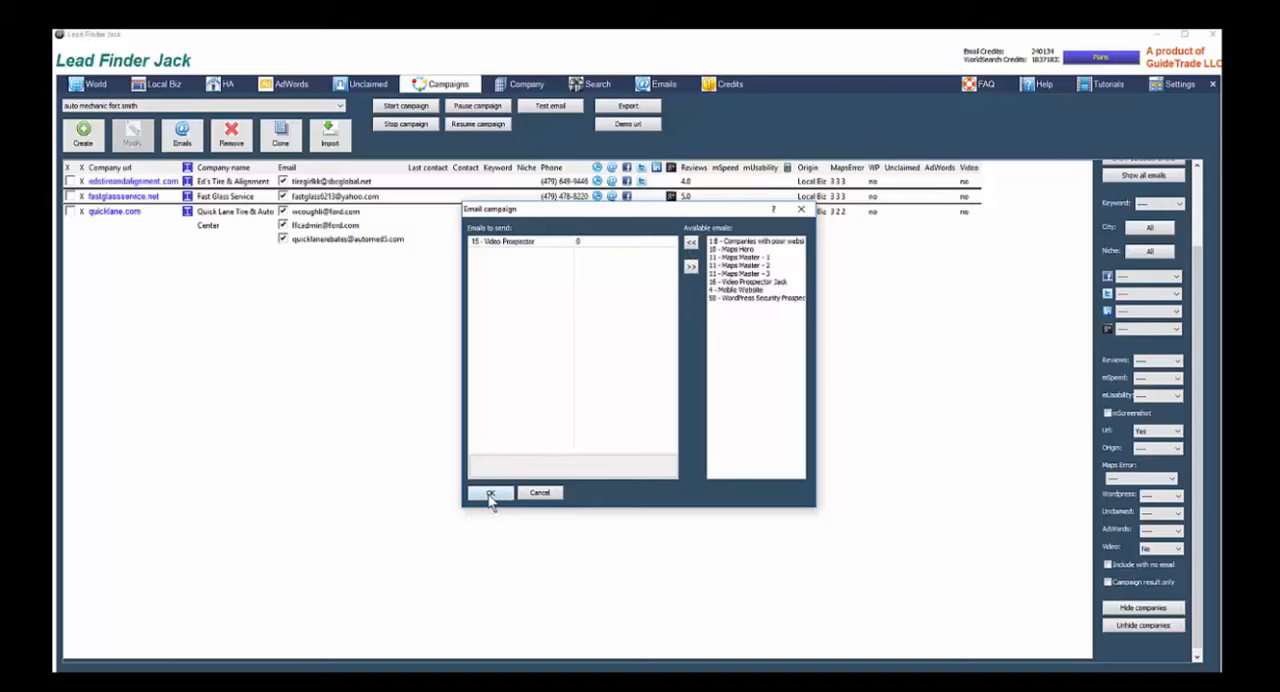
click(488, 492)
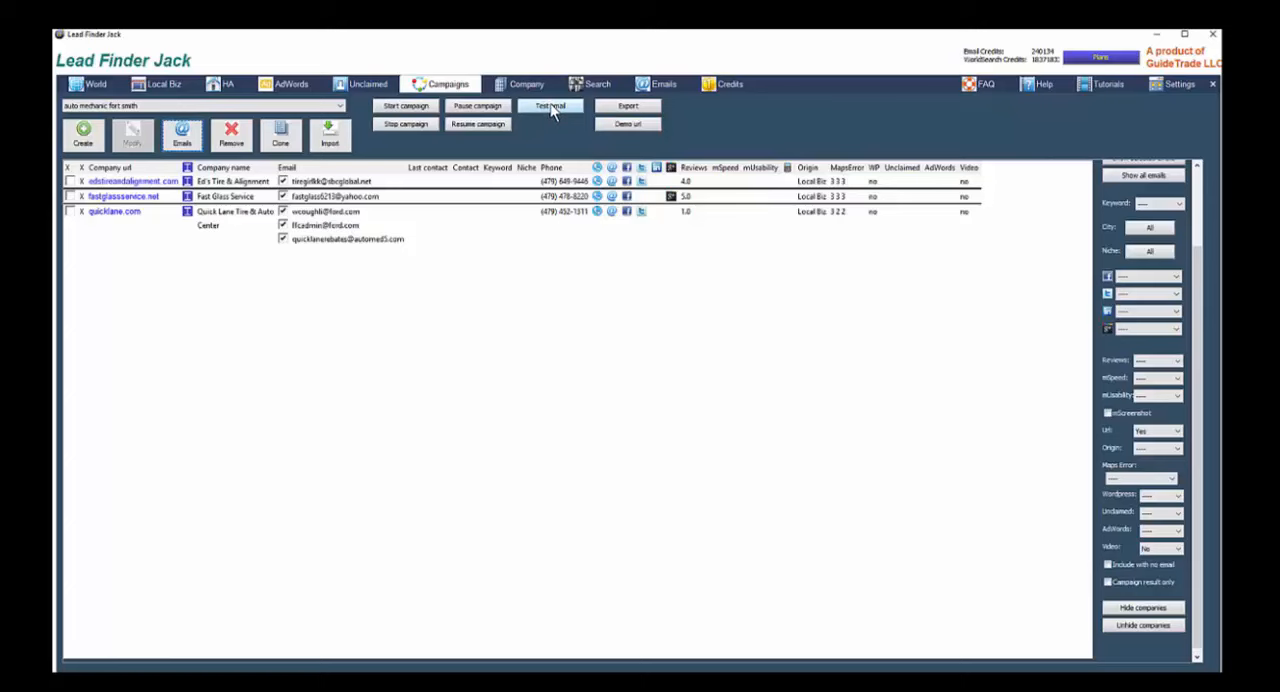
- Send a single test email of the Video Prospector campaign
click(550, 106)
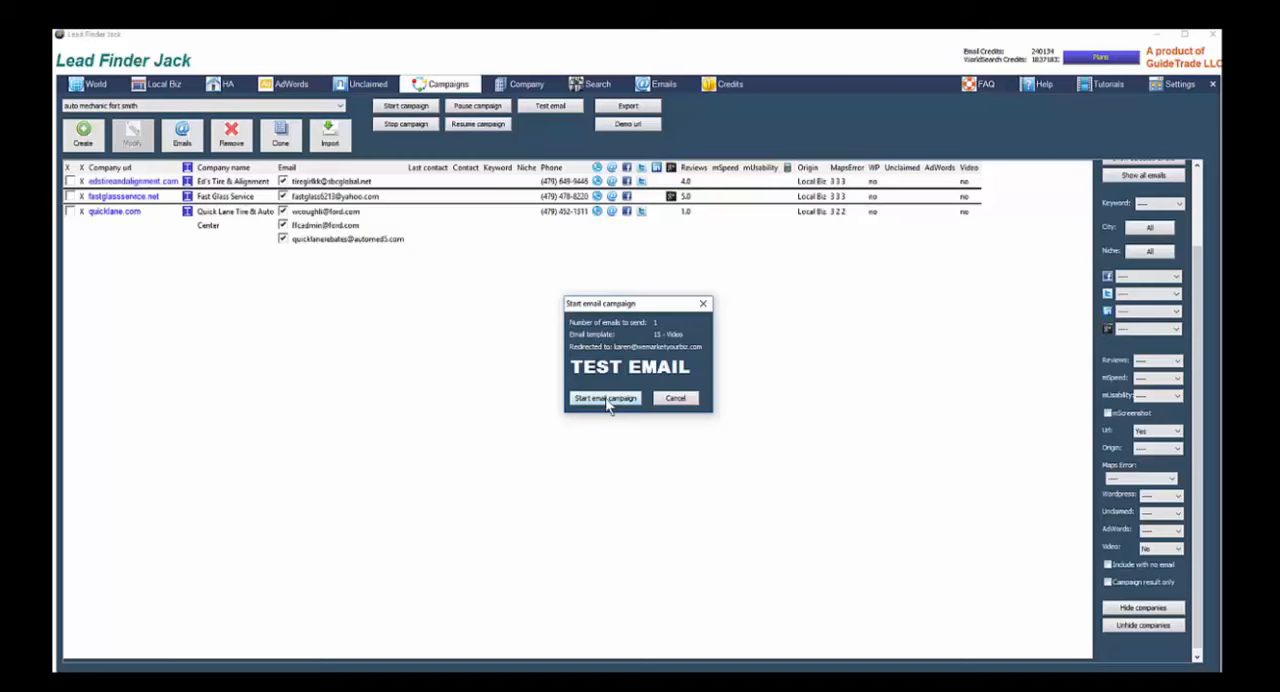
click(604, 398)
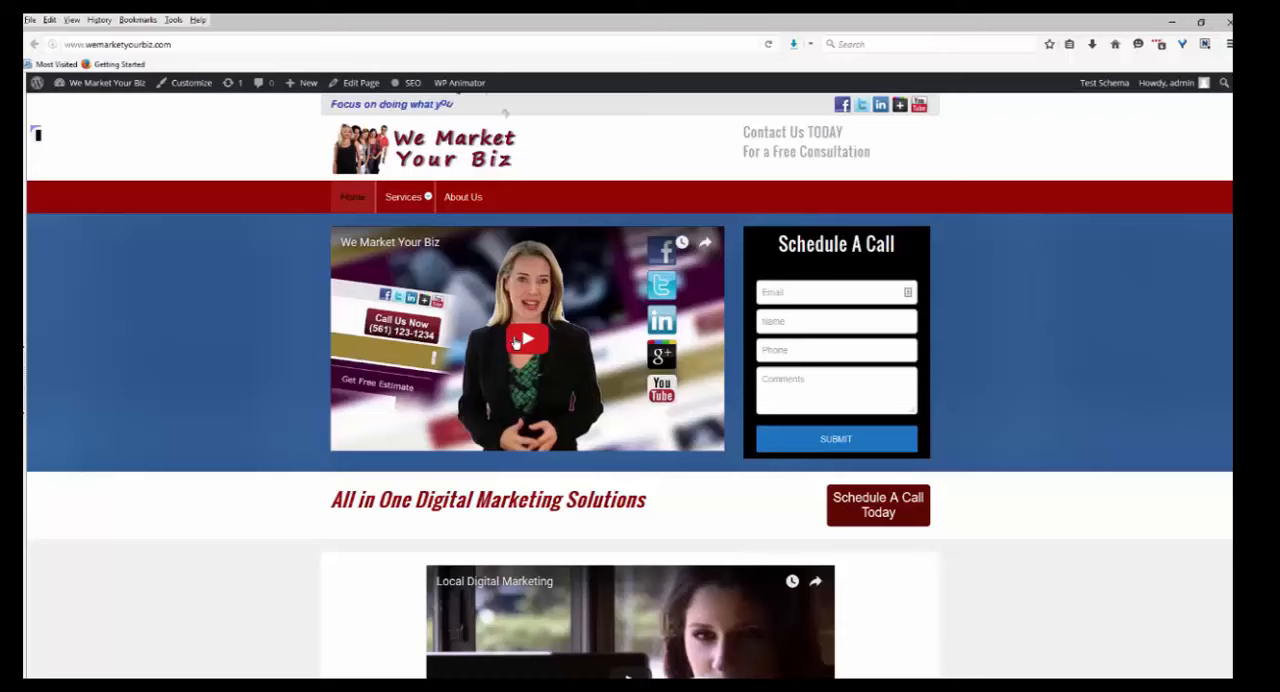
- Play the featured video on the We Market Your Biz homepage
click(528, 340)
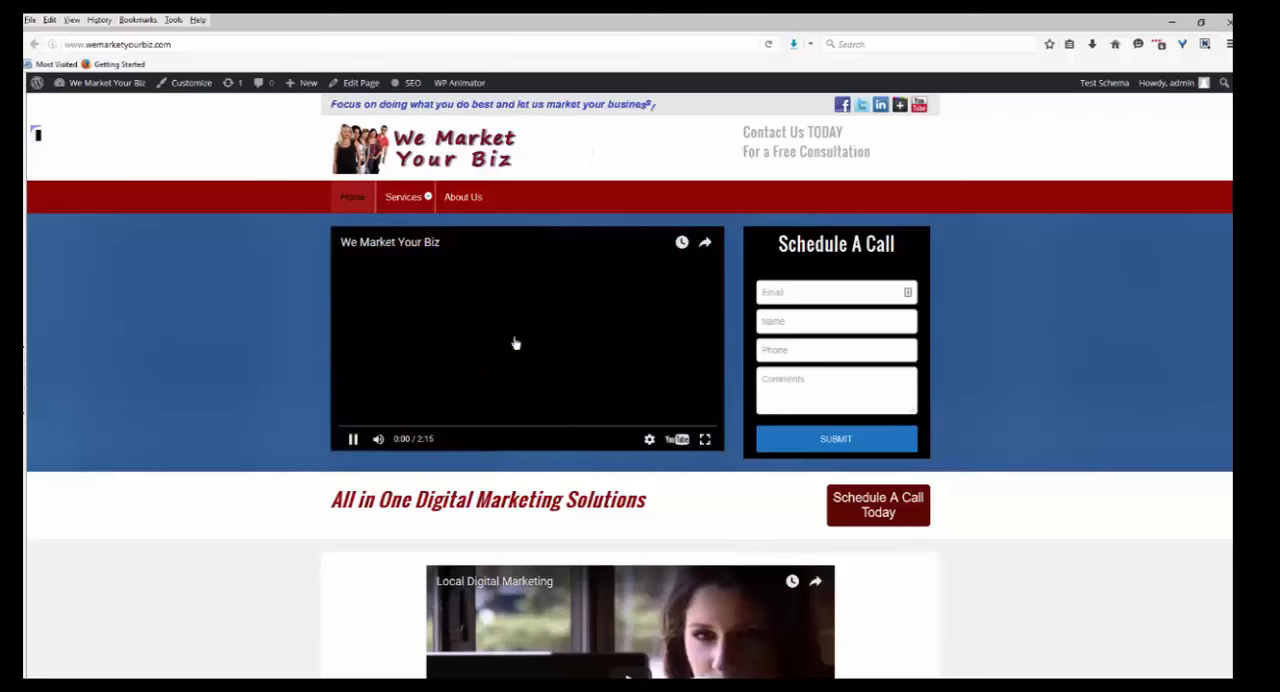